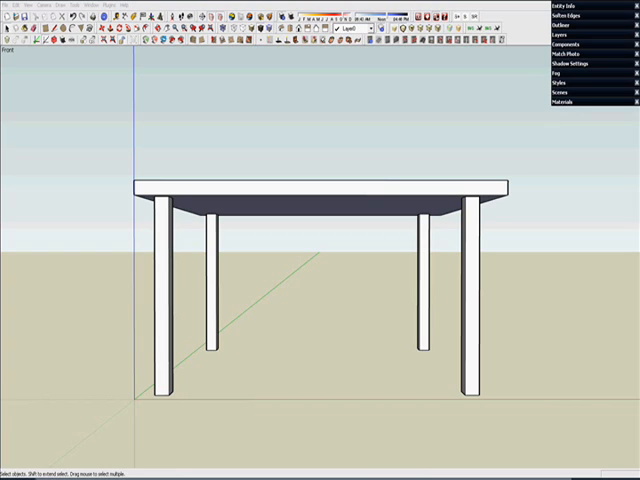
Select the front left leg of the table with the Select tool
left_click(472, 300)
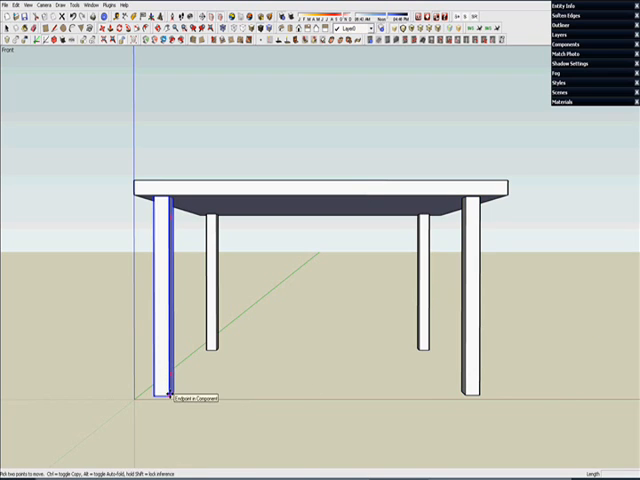
left_click_drag(170, 300, 78, 300)
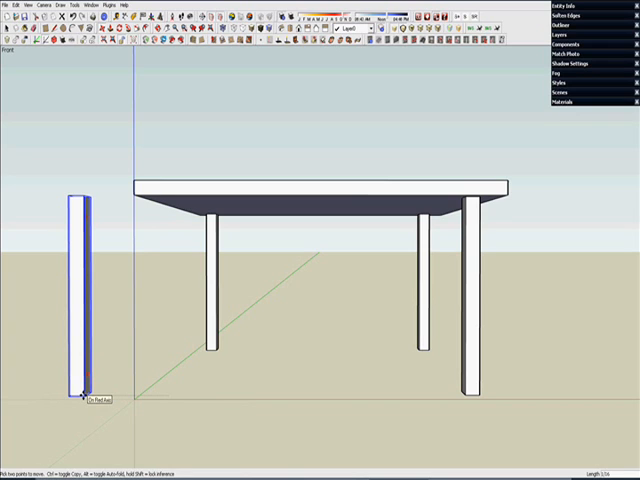
left_click_drag(80, 300, 160, 300)
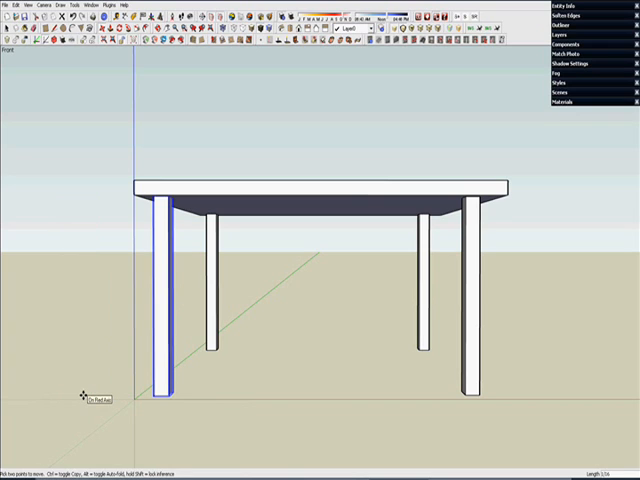